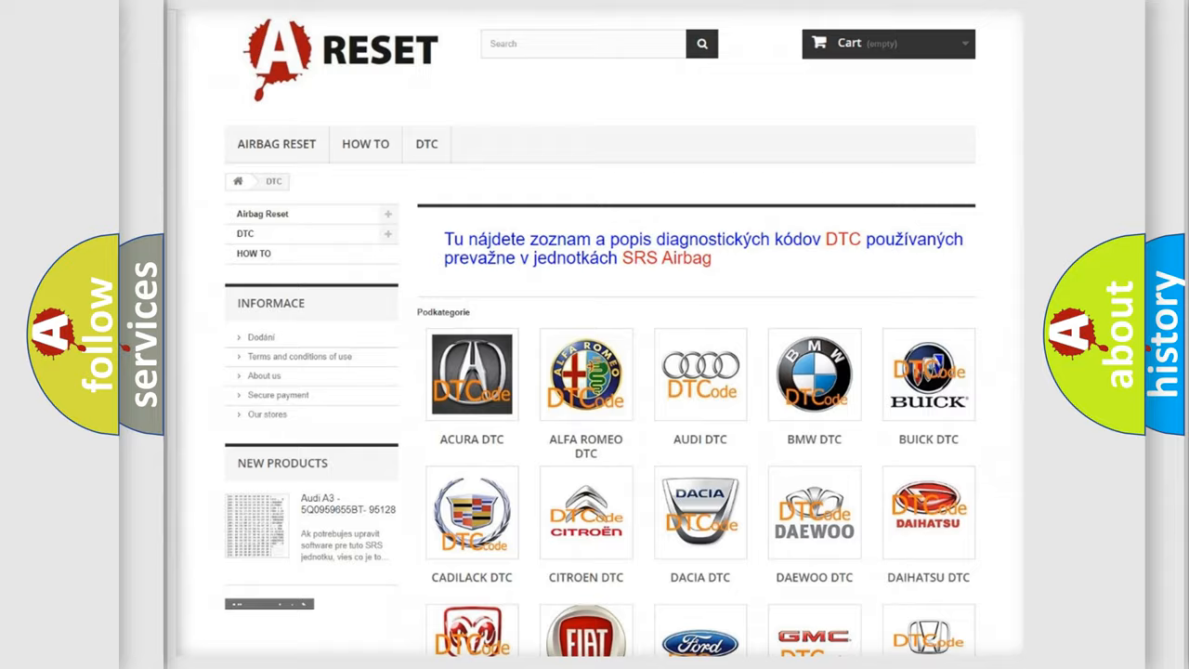
Open the Nissan DTC listing and scroll through codes like B0001:11 and B0002:12
scroll(down, 3)
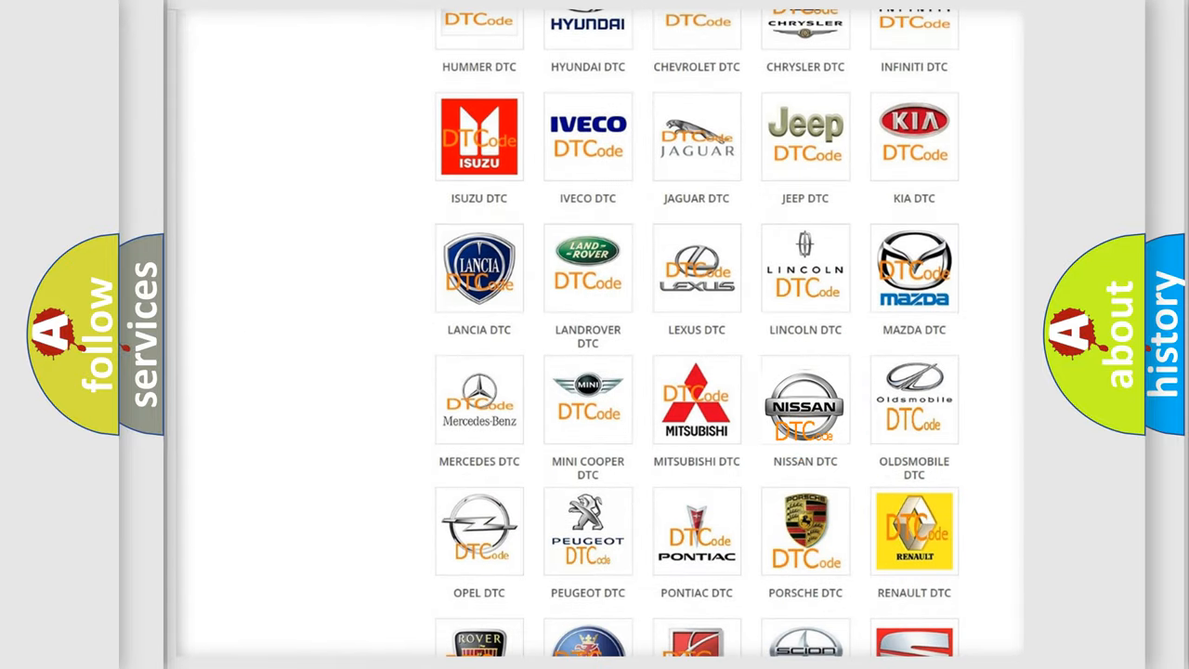
click(804, 399)
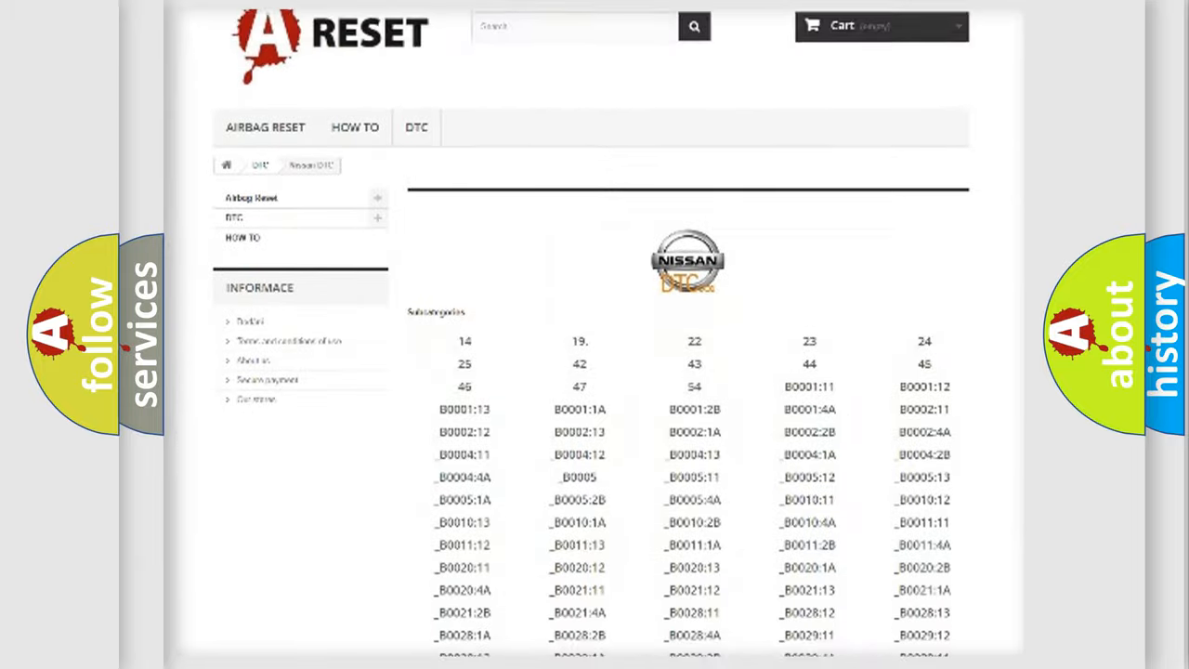
scroll(down, 3)
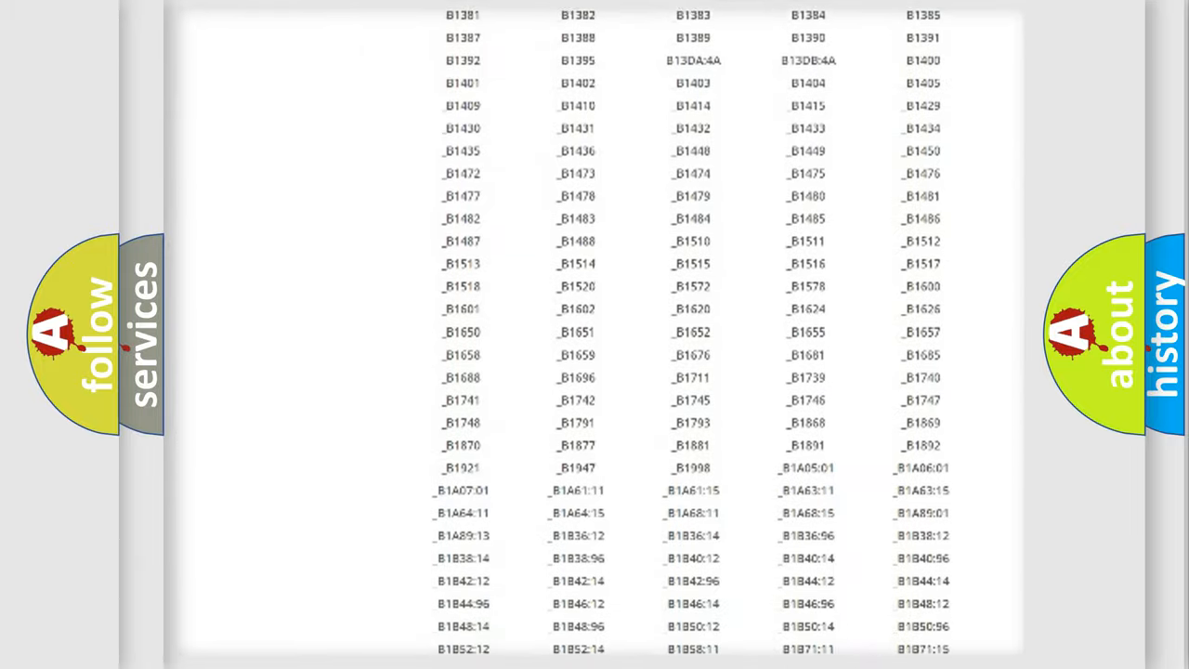
scroll(up, 3)
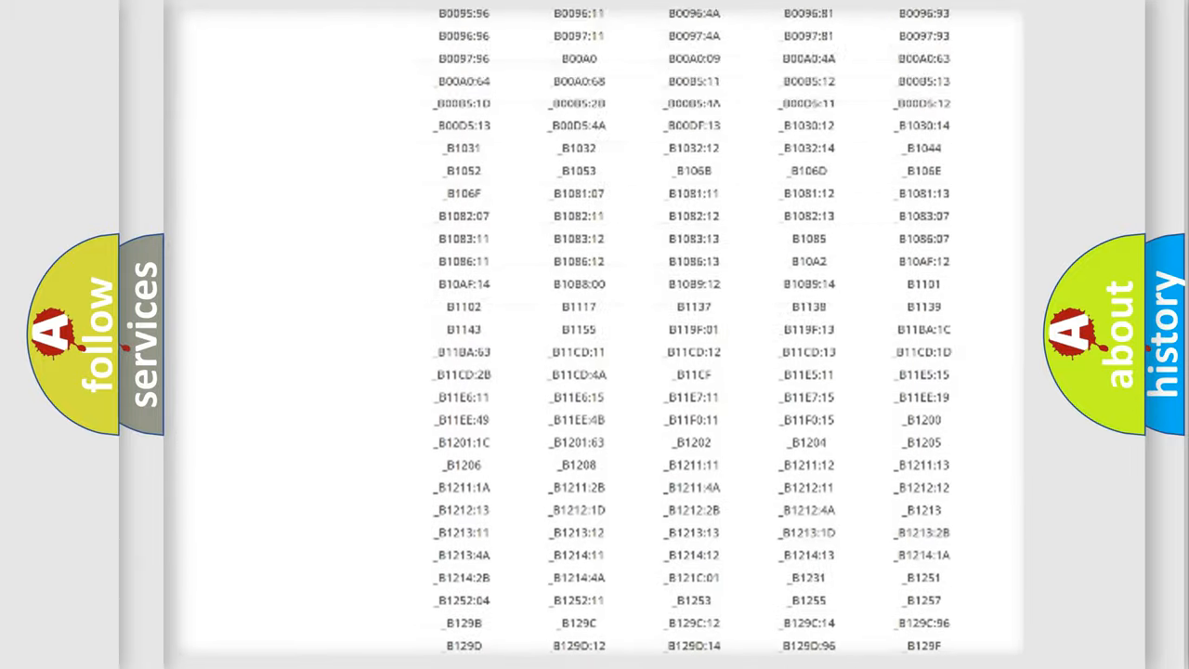
scroll(up, 3)
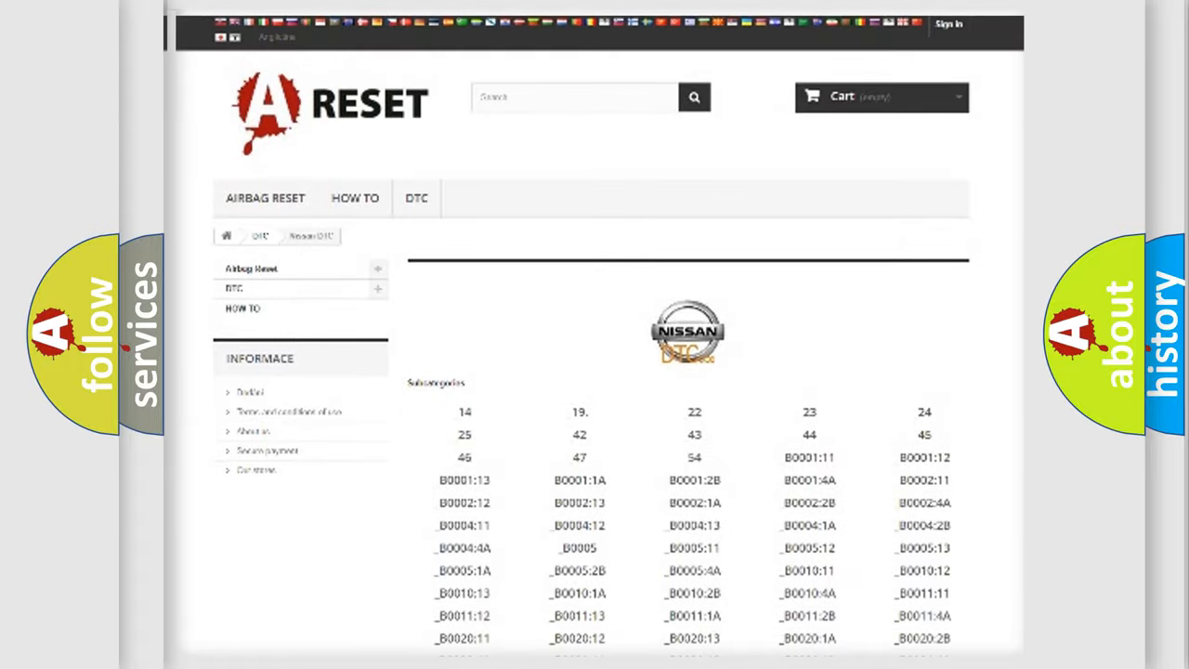